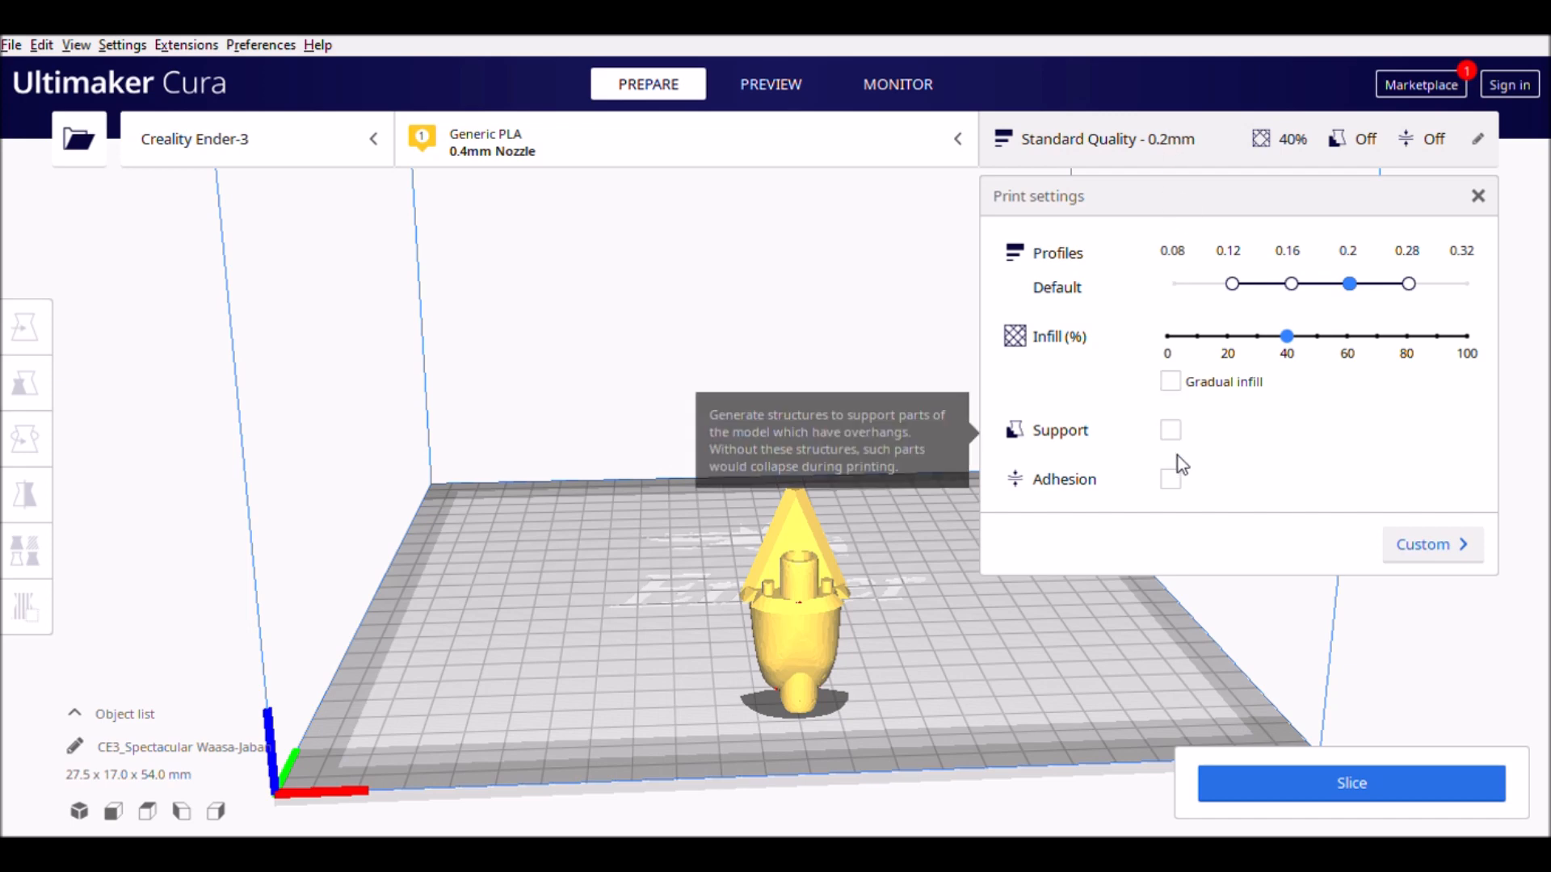
Tick Adhesion for the nozzle-like body, leaving Support unchecked.
left_click(1171, 480)
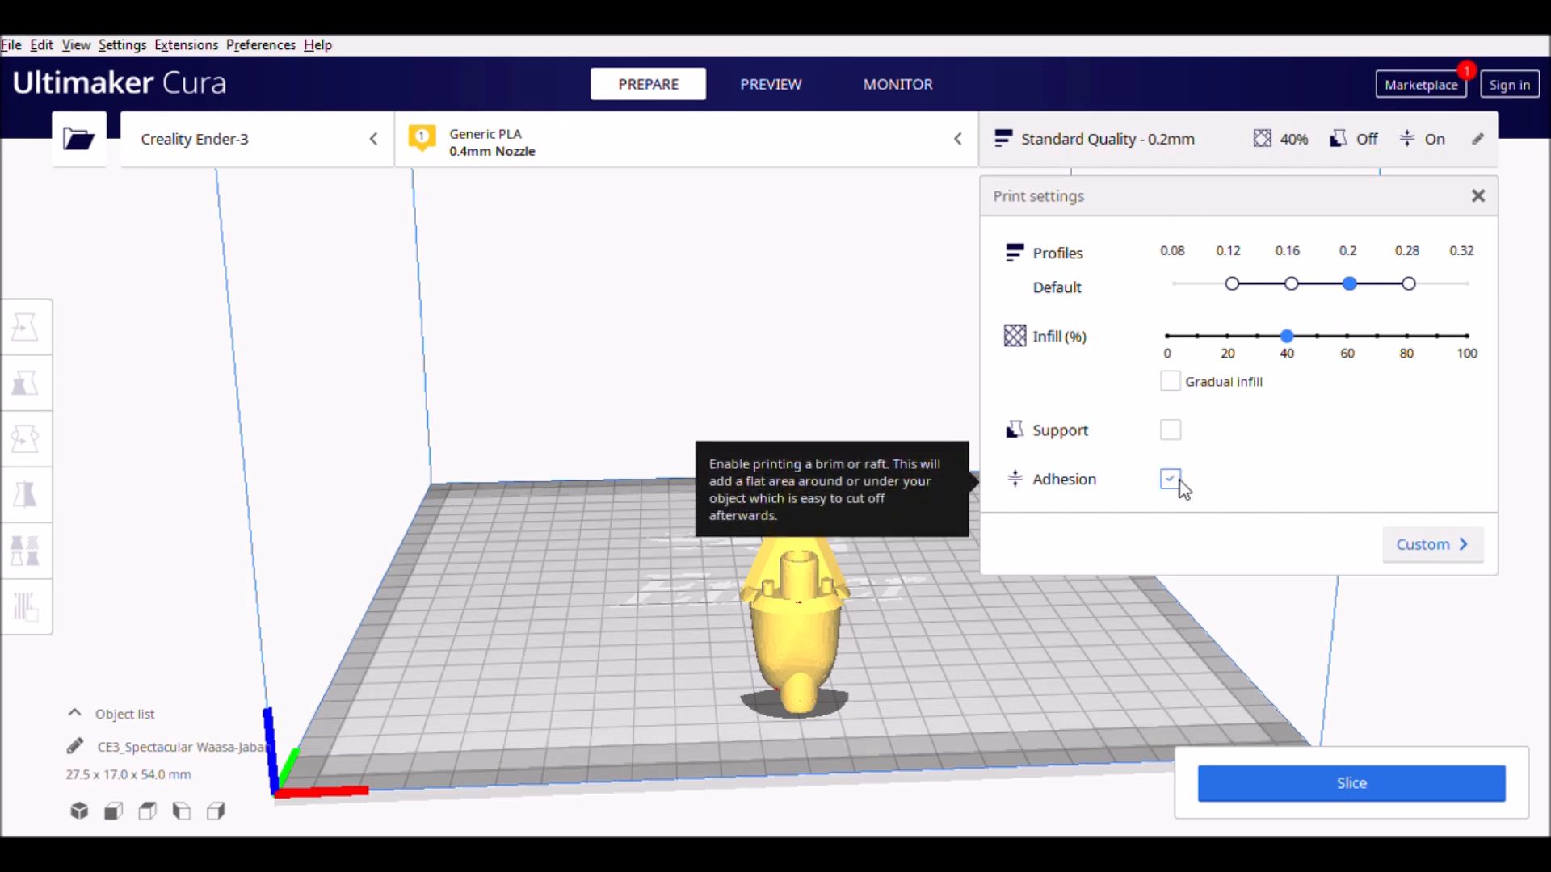
left_click(1350, 782)
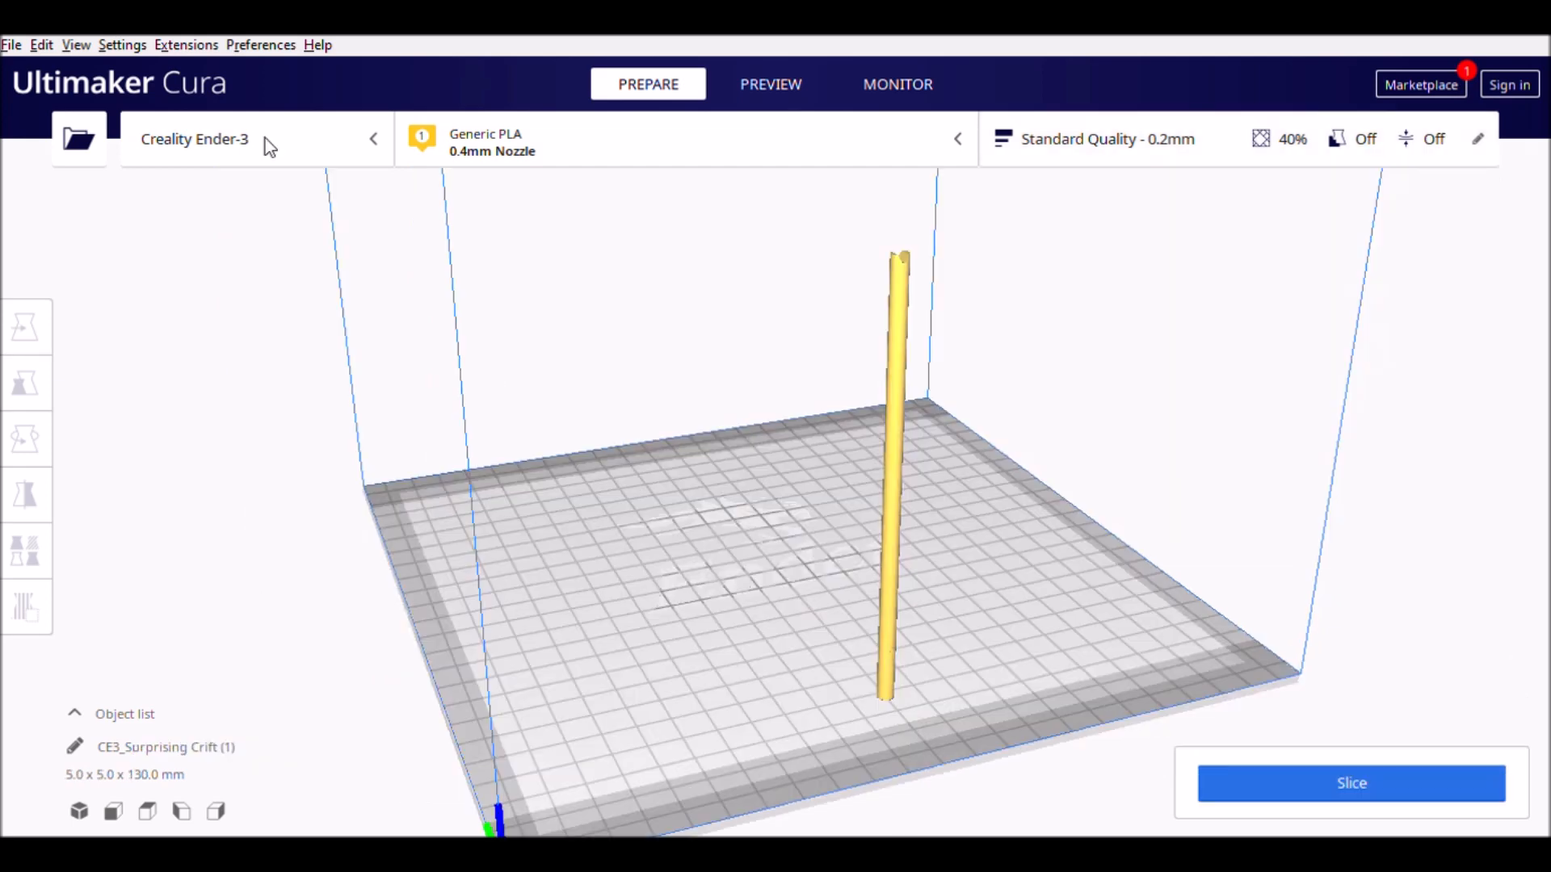
mouse_move(1041, 584)
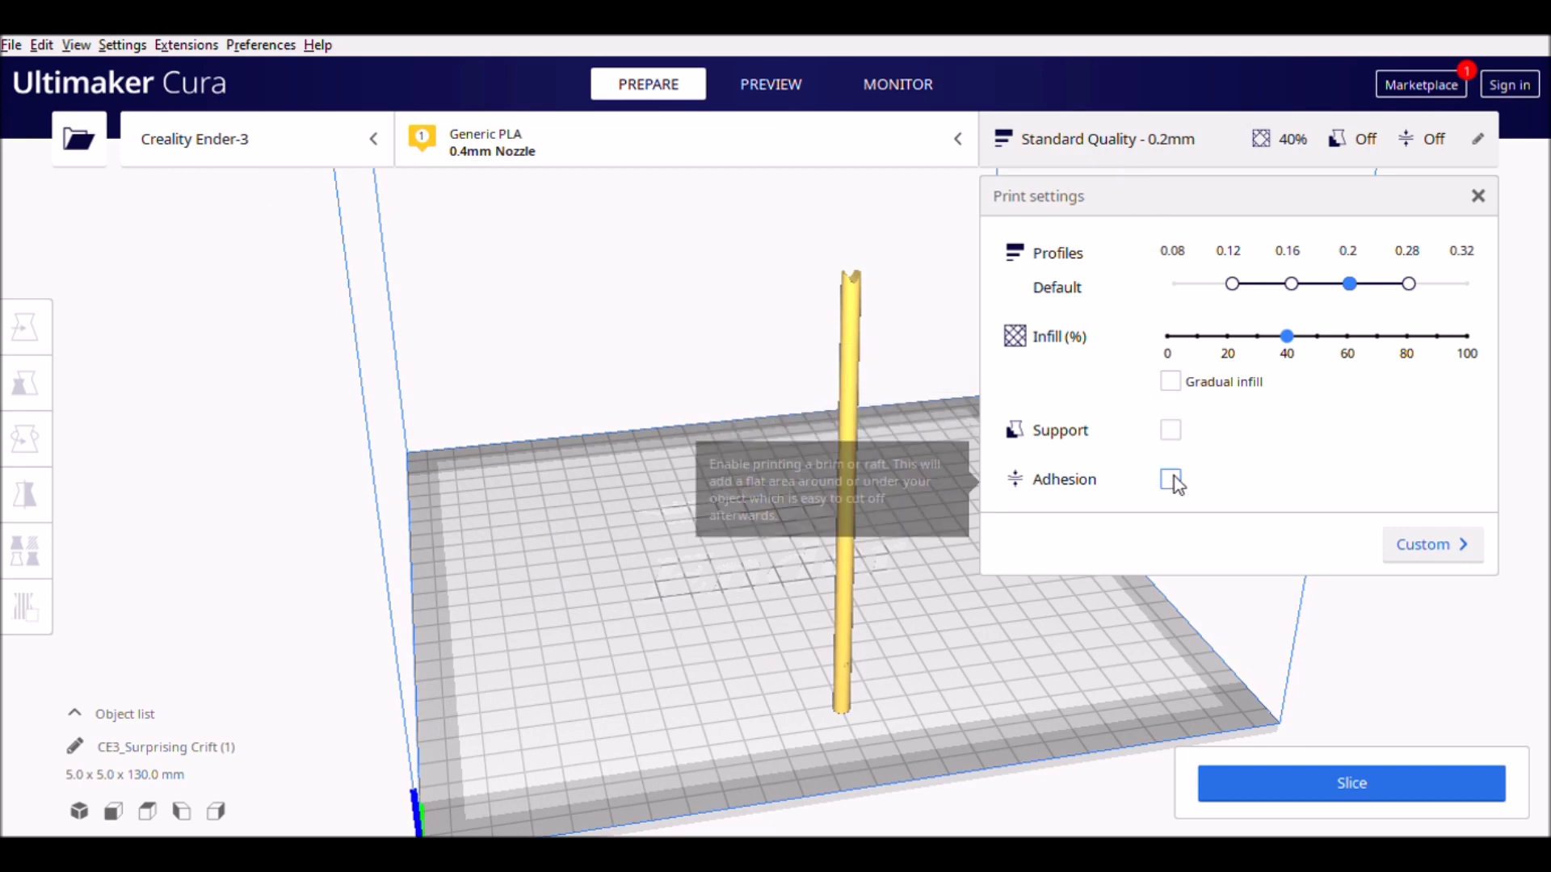
Enable adhesion for the 130 mm rod, supports off, and start slicing.
left_click(1171, 479)
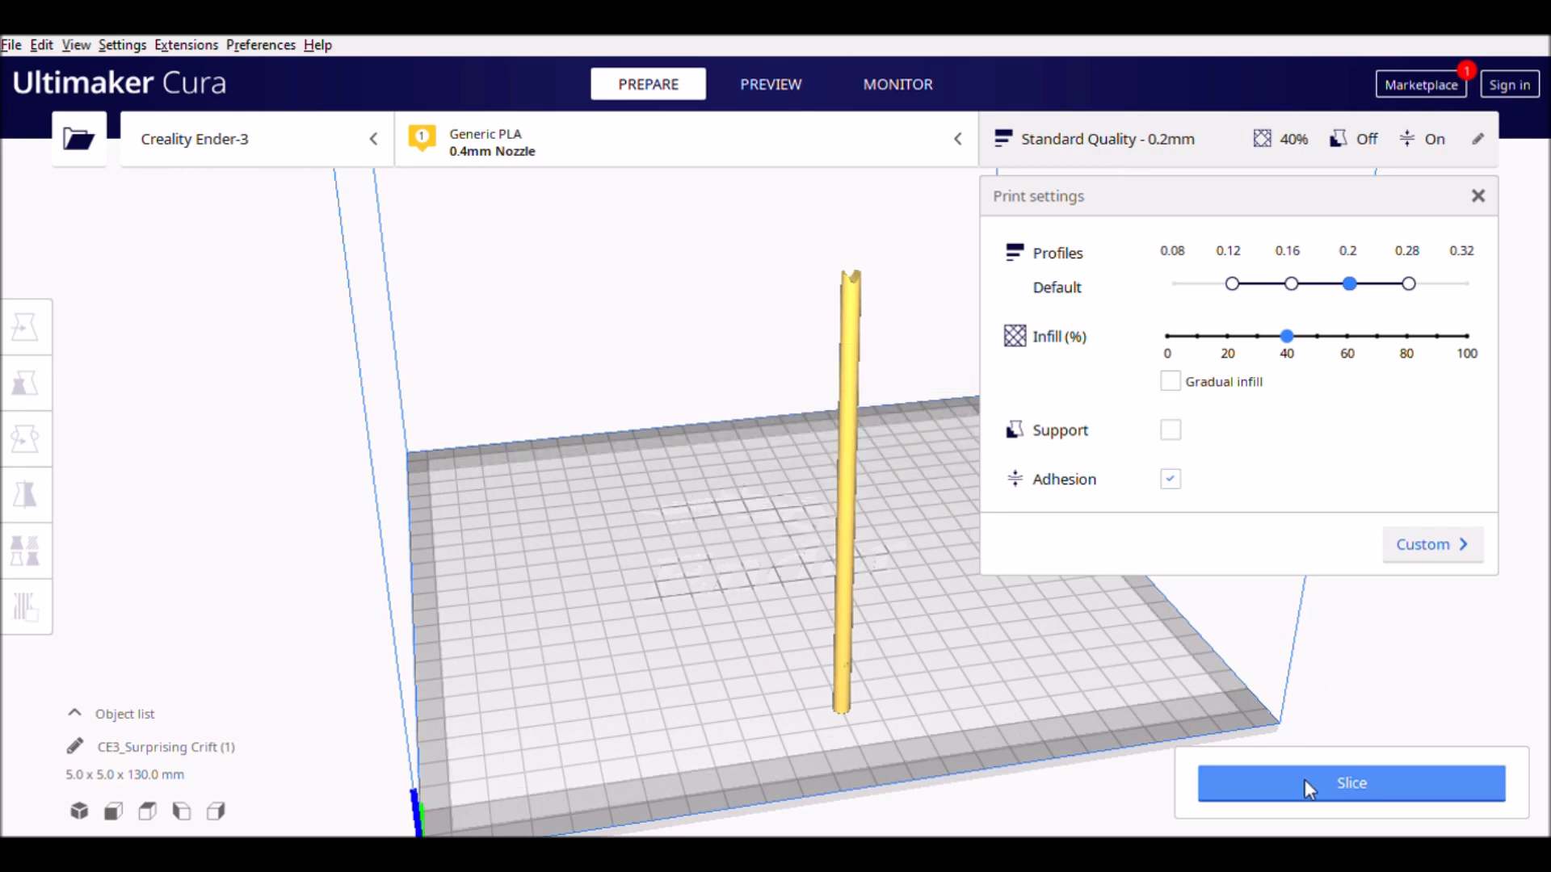
left_click(1351, 783)
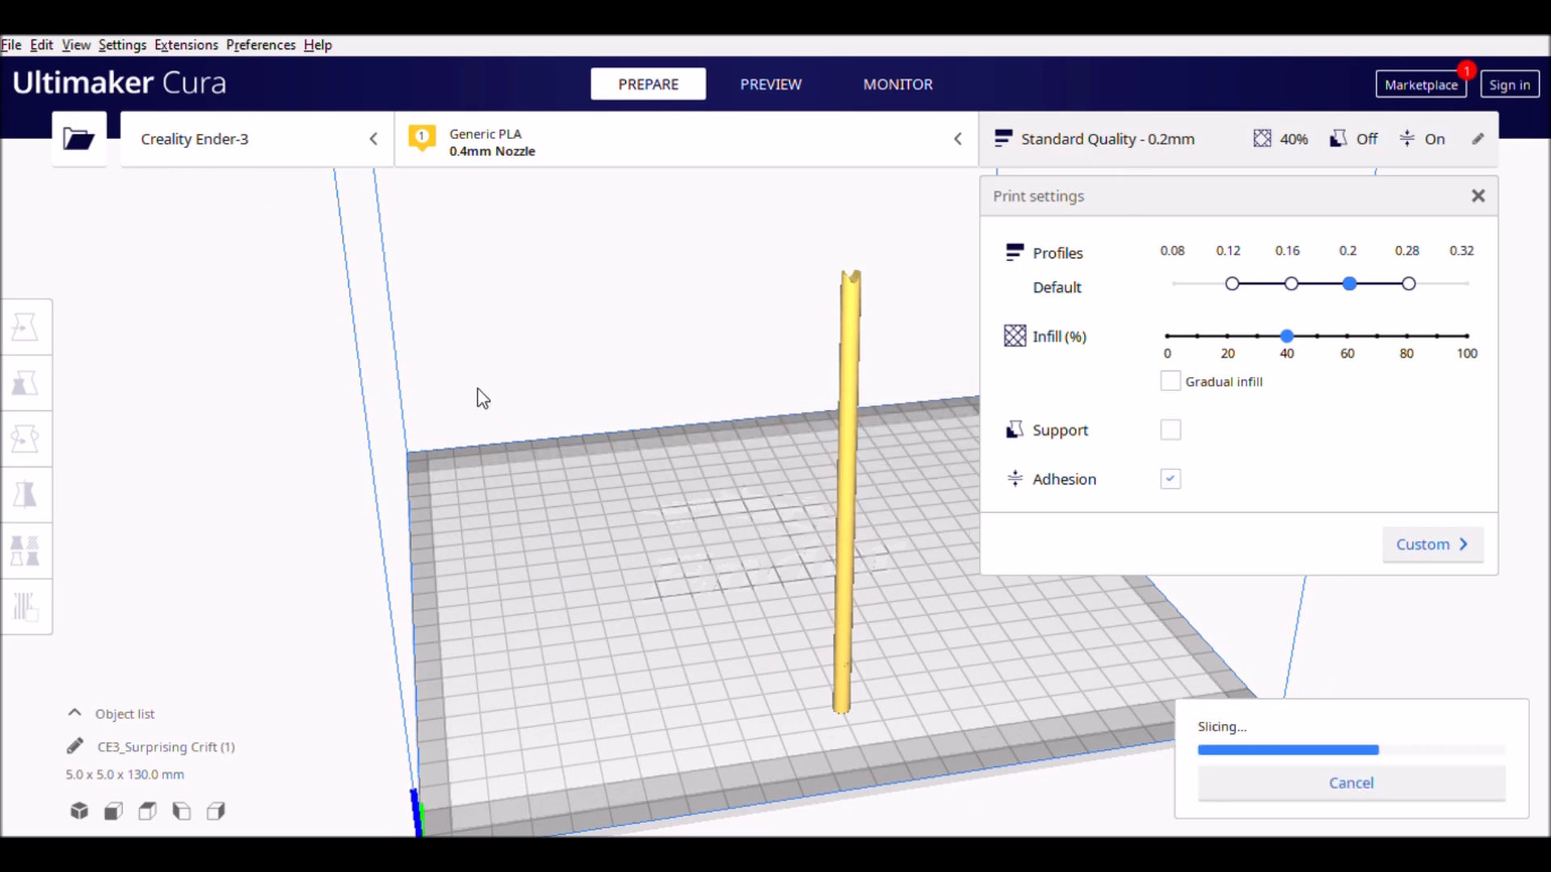